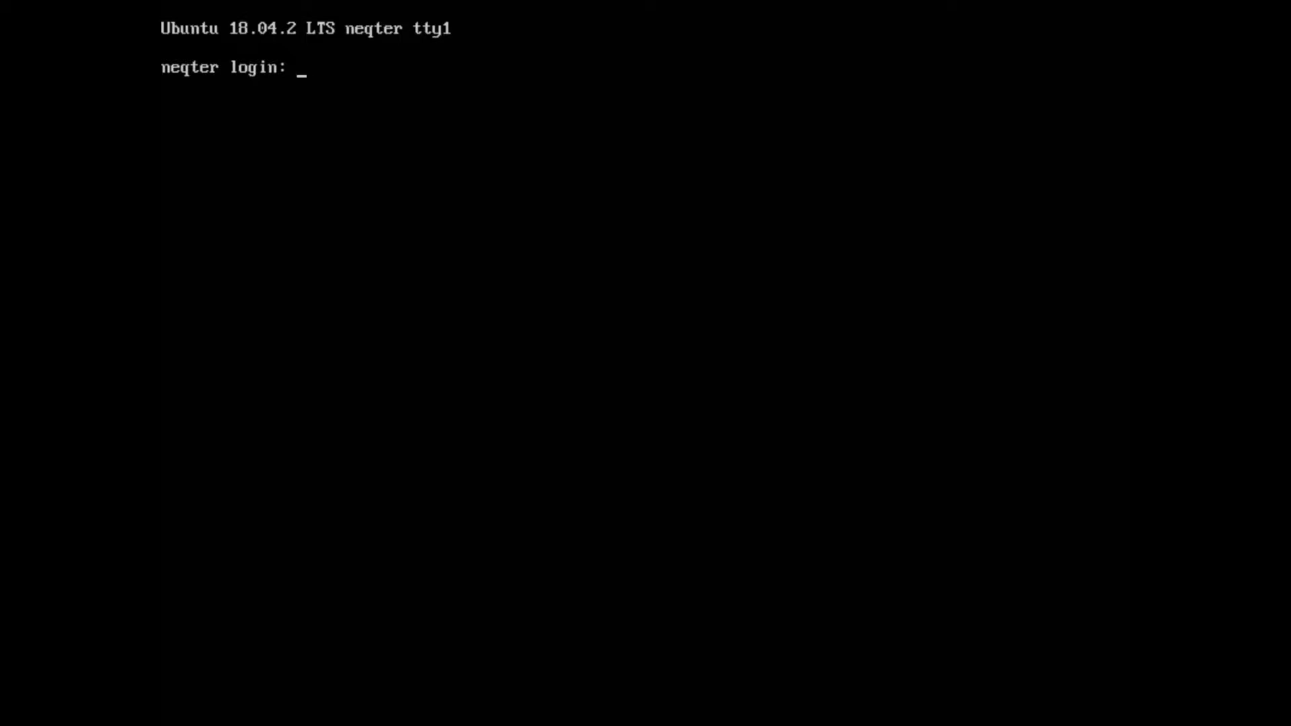
- Log in as 'neqter' at the console login prompt to reach the Configuration Manager
text(neqte)
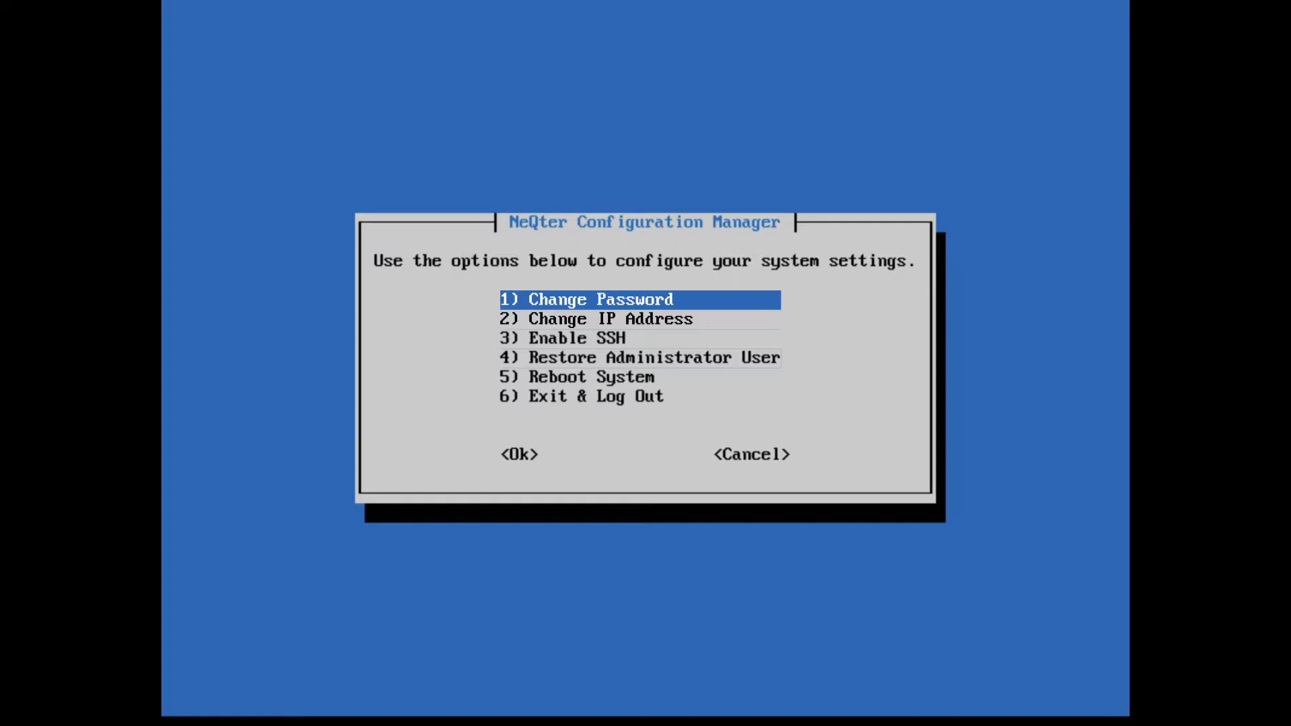
- Choose '2) Change IP Address' to bring up the CIDR address prompt
key(Down)
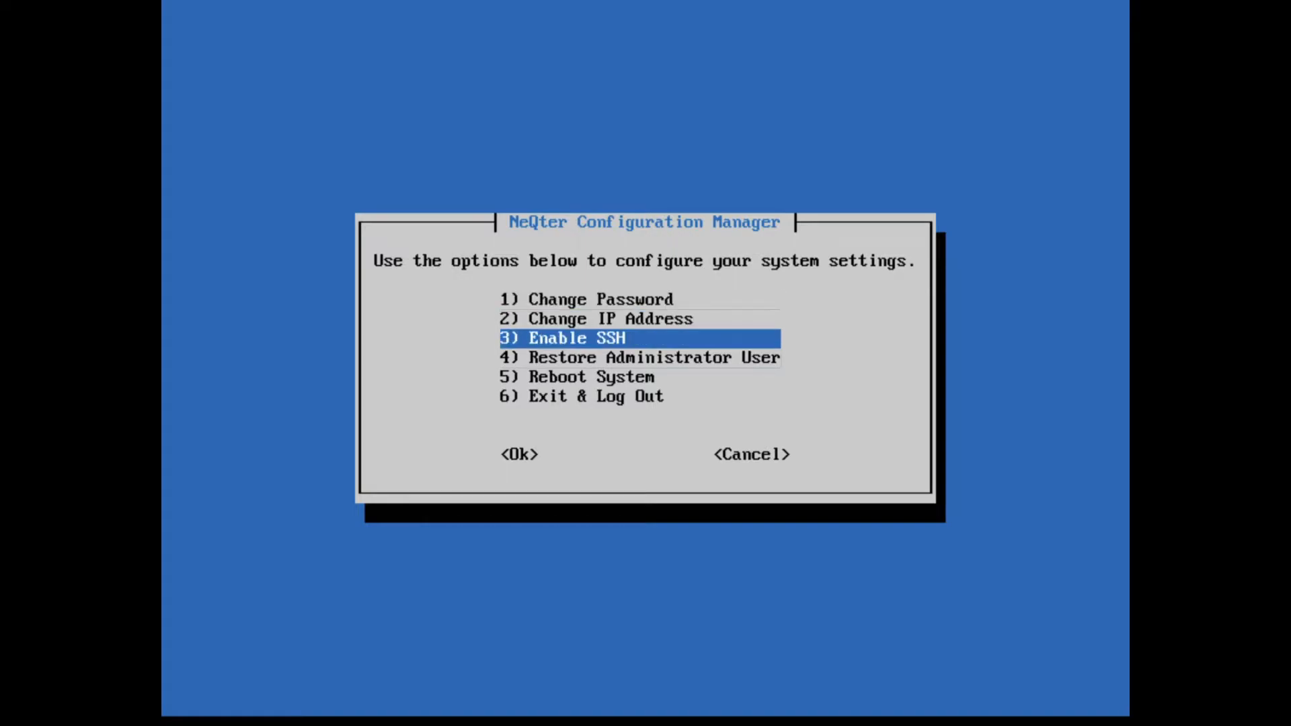
key(Down)
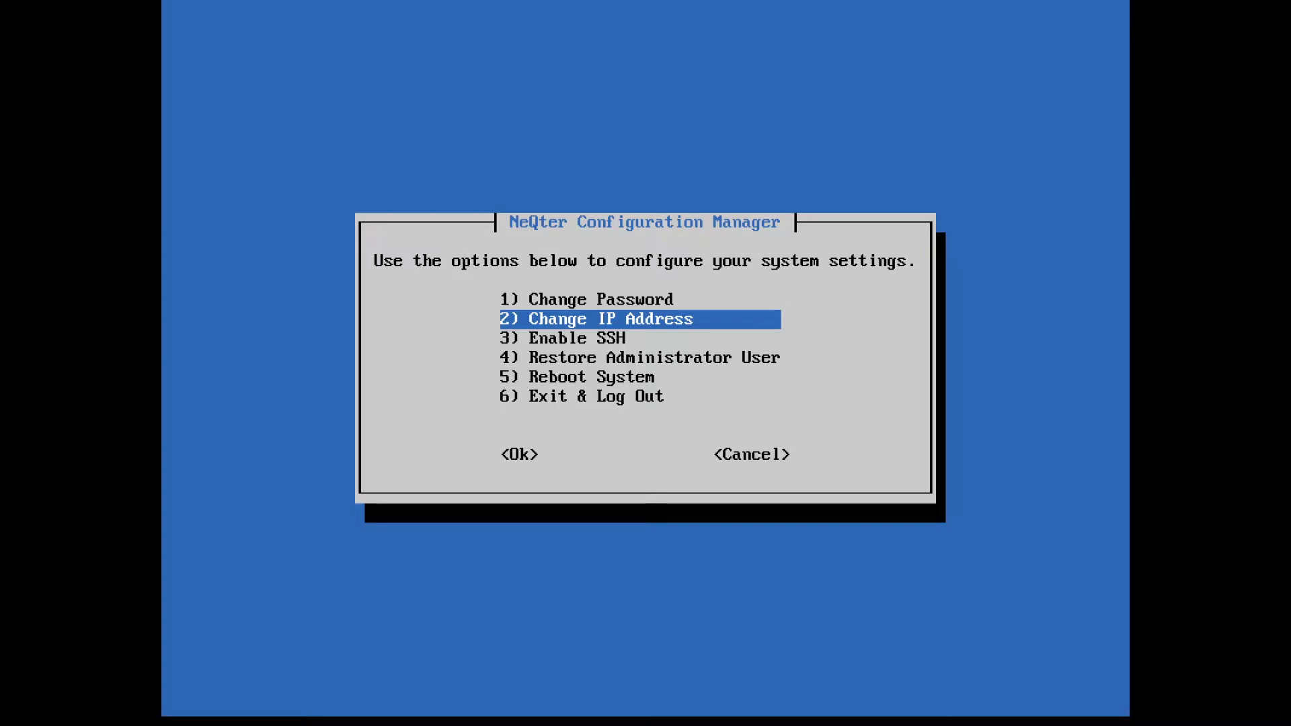
click(520, 453)
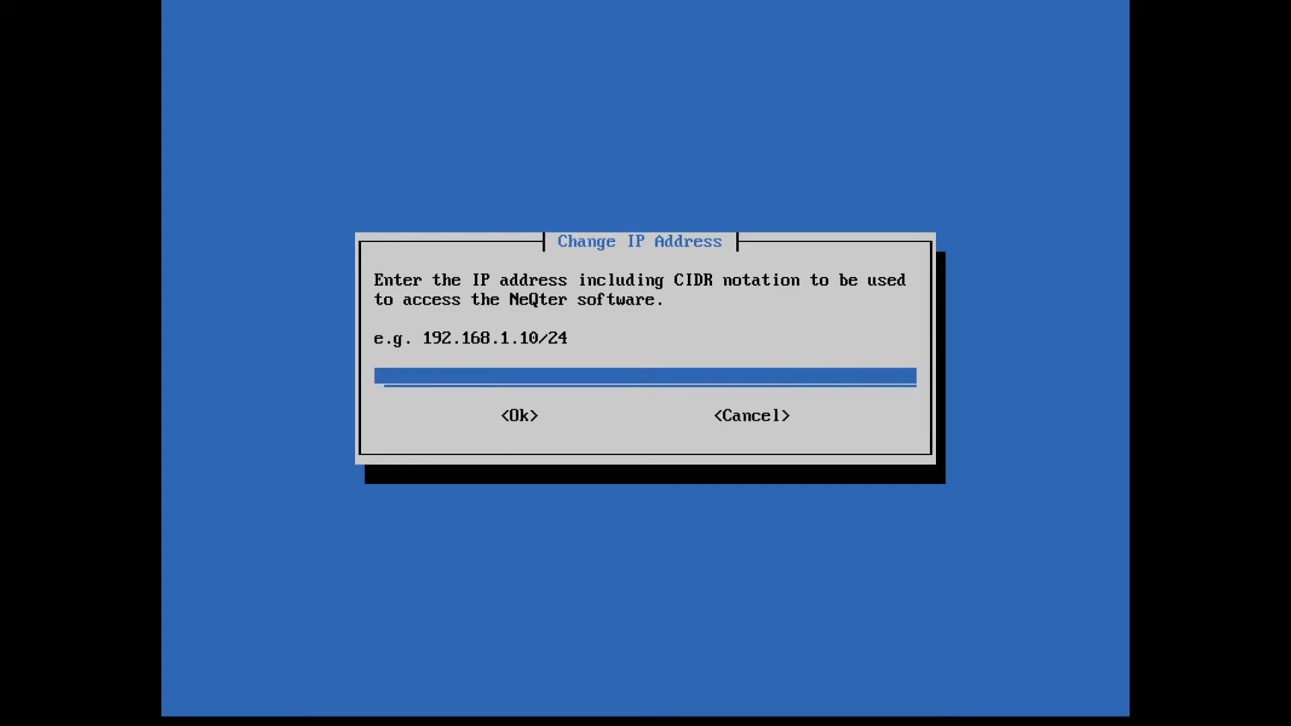
- Enter the static IP address 172.16.5.228/23 and confirm it
text(172.16)
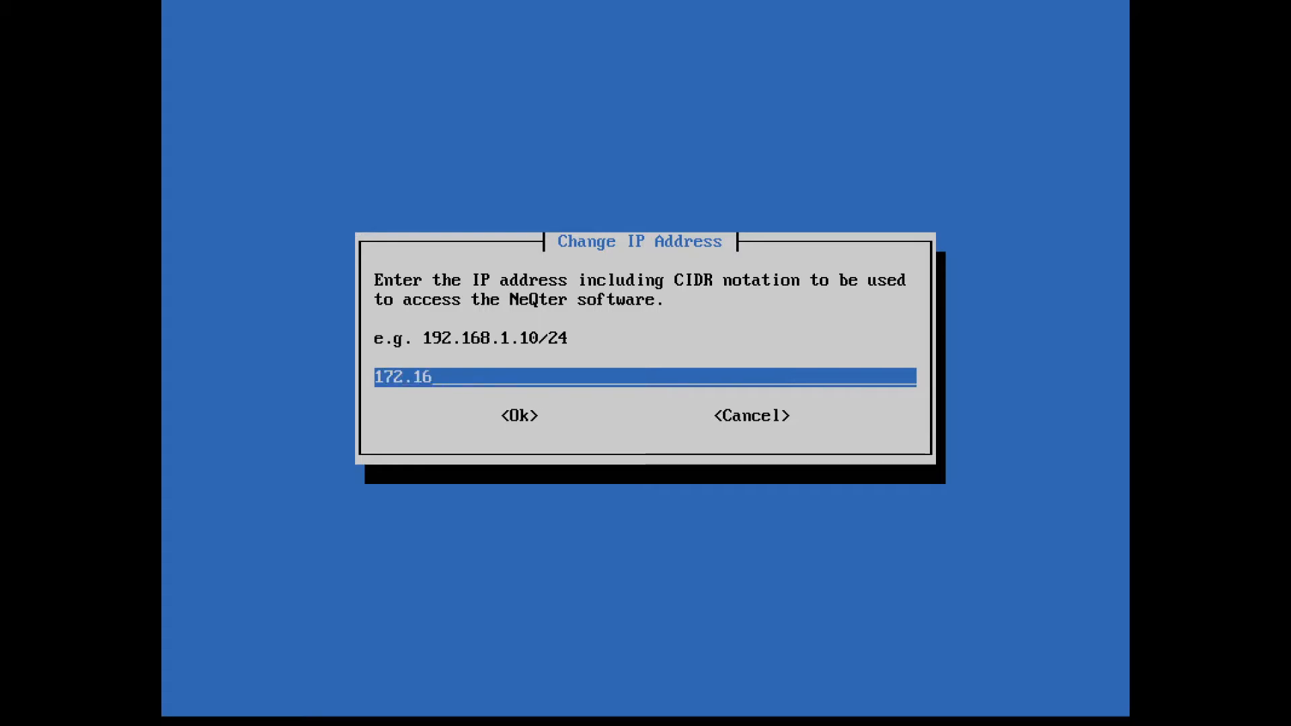
text(.5.228)
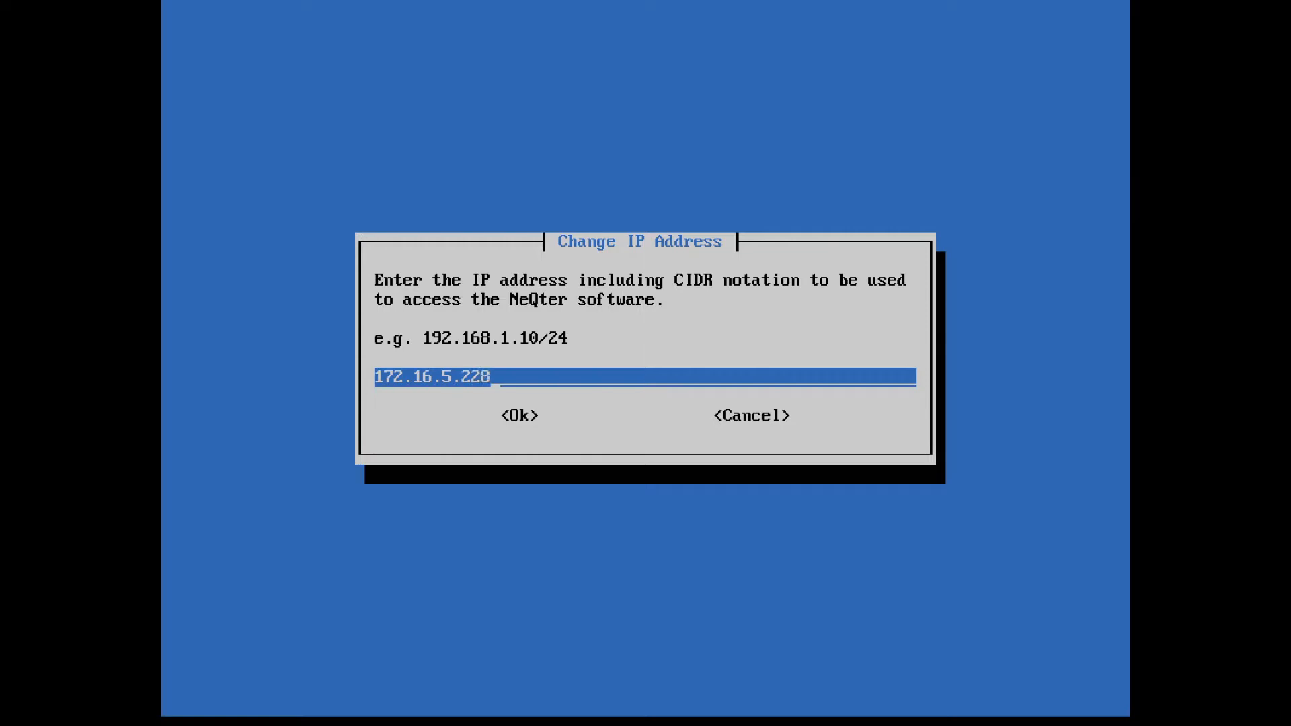
text(/23)
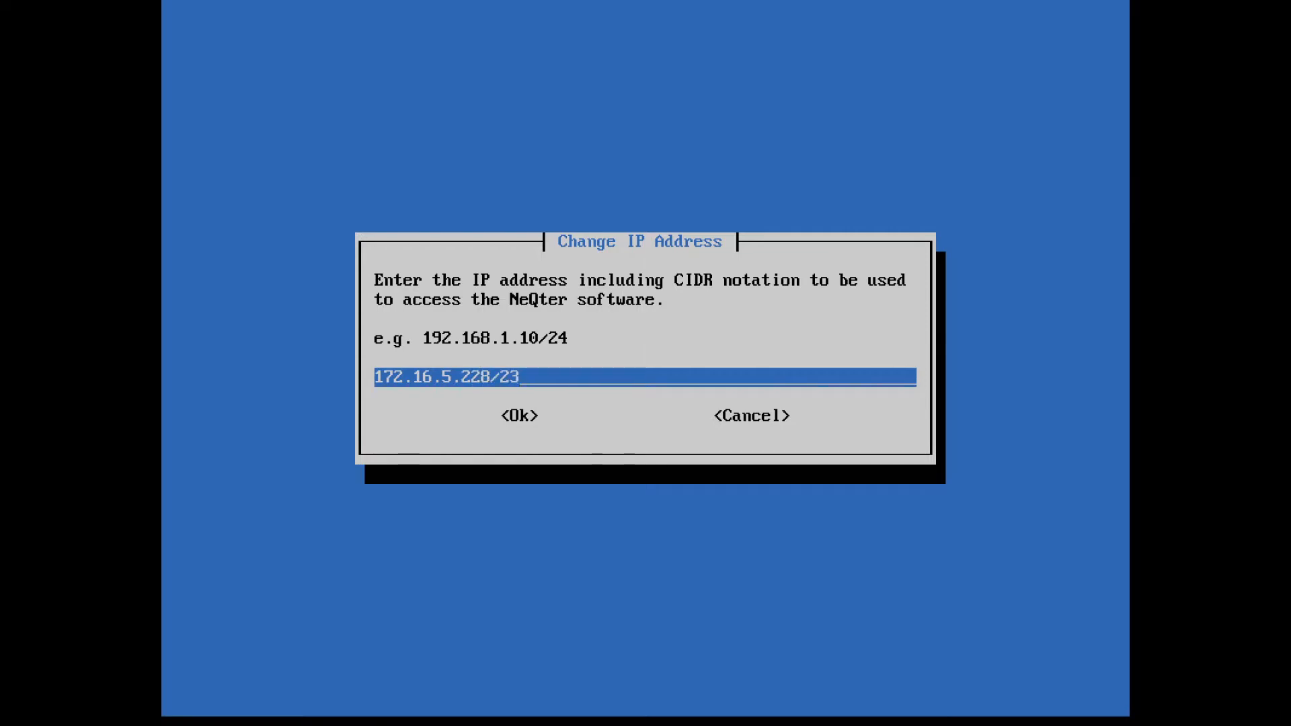
click(519, 416)
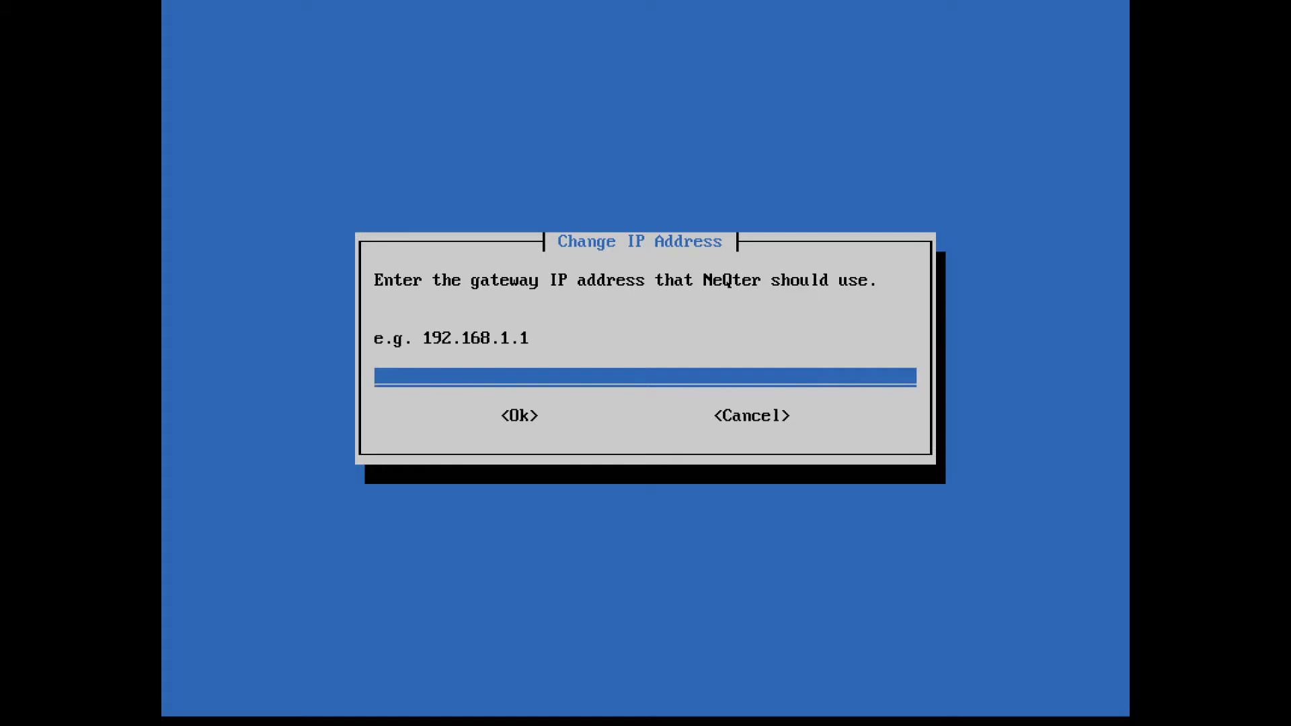
- Enter gateway 172.16.4.1 and DNS server 172.16.0.100, reaching the review summary
text(172)
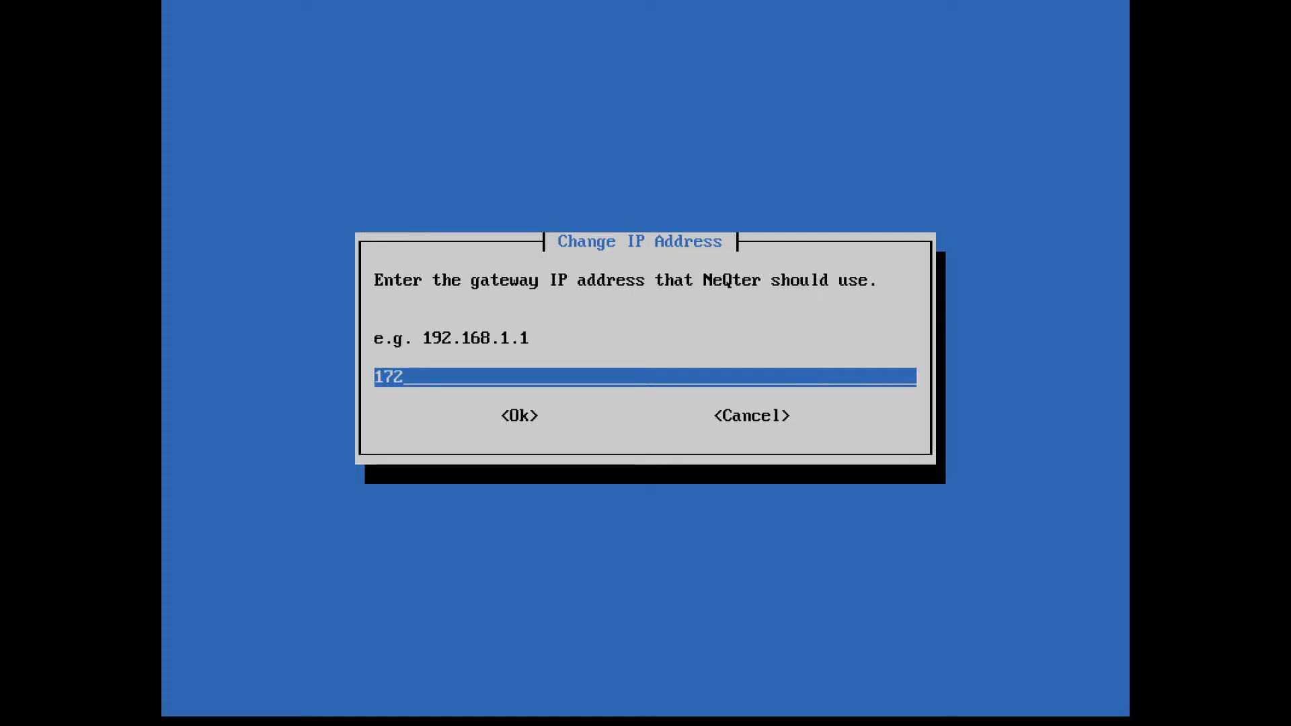
text(.16.)
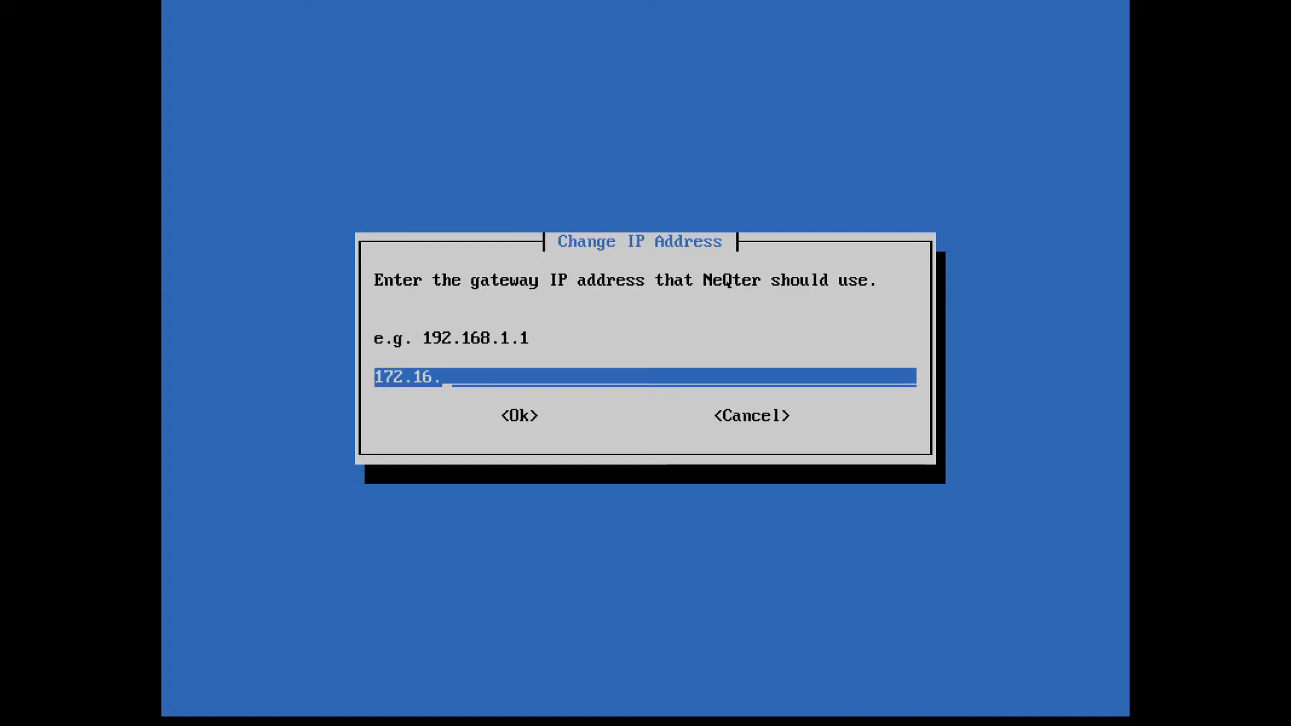
click(520, 416)
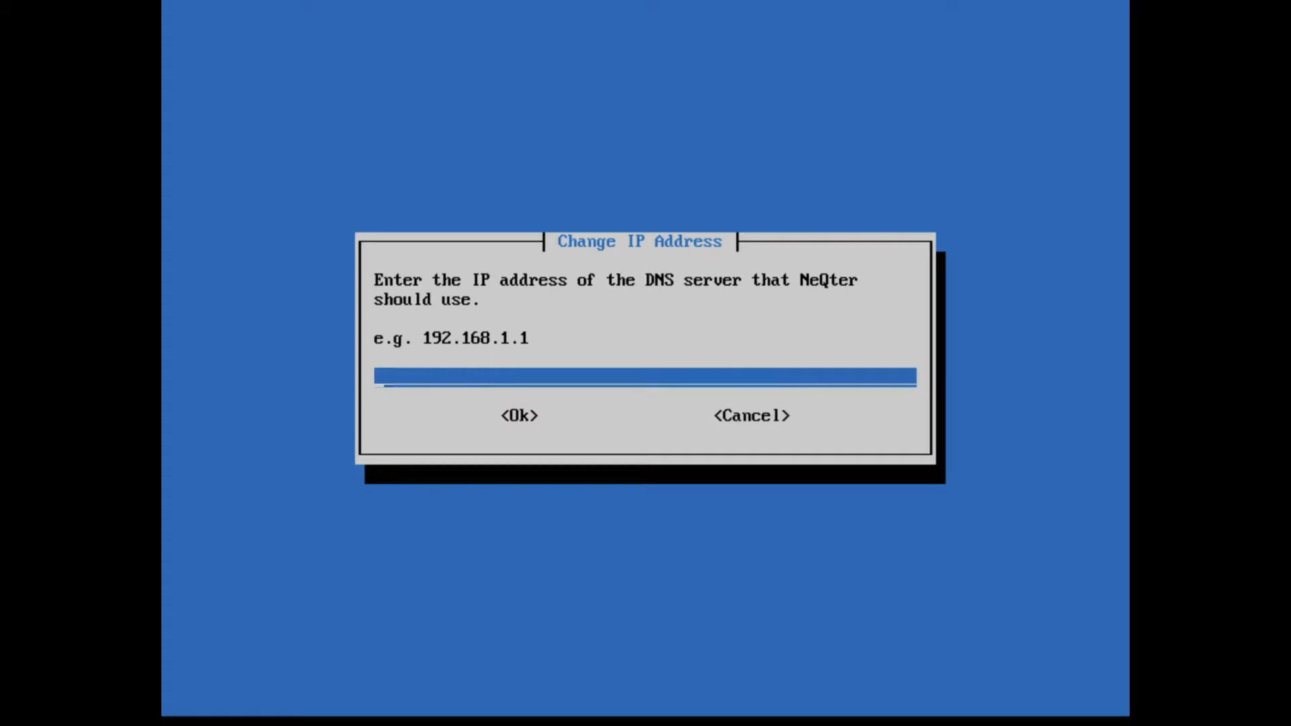
text(172.16.0.100)
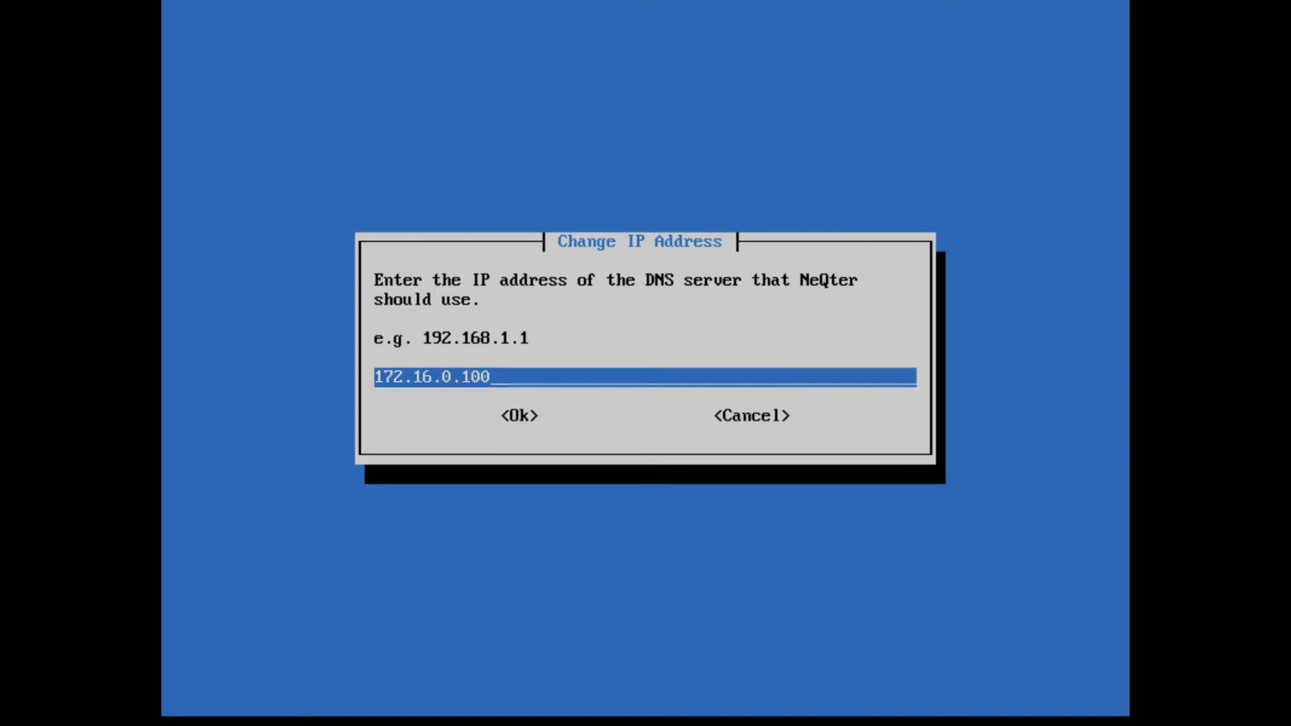
click(519, 416)
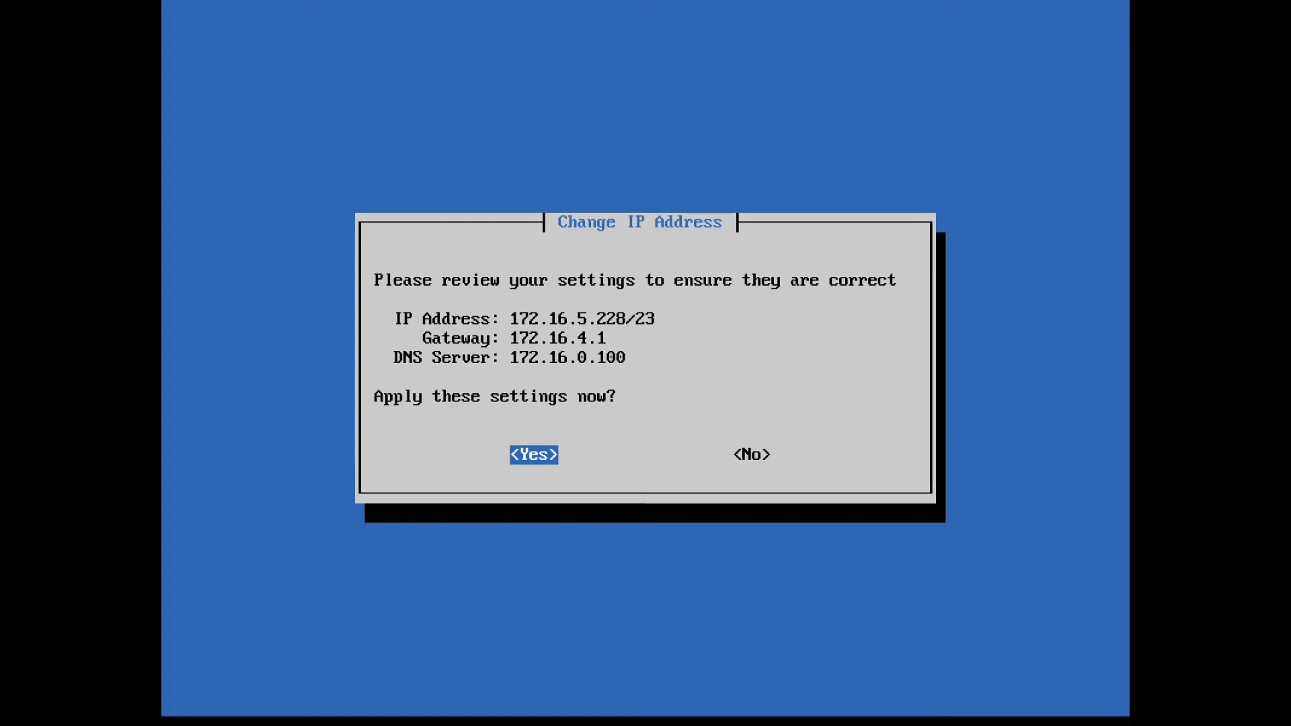
- Confirm <Yes> on the review screen to apply the new network settings
click(533, 453)
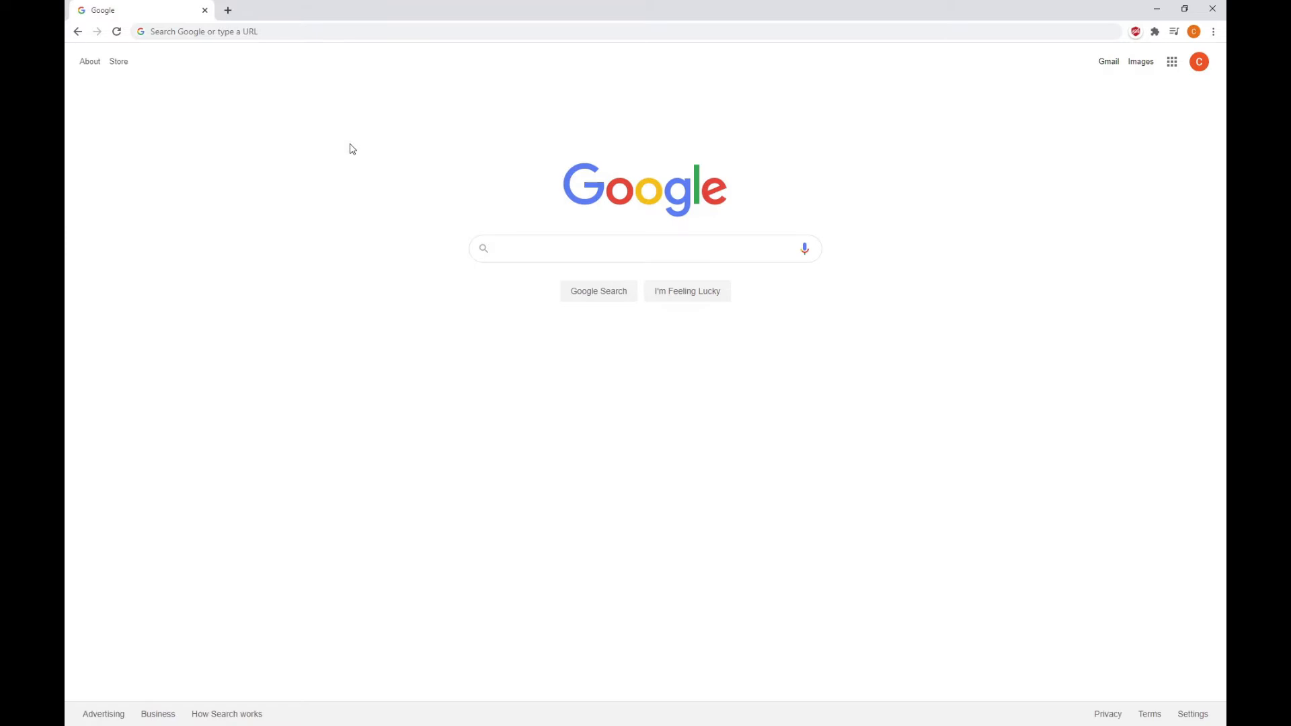
mouse_move(346, 142)
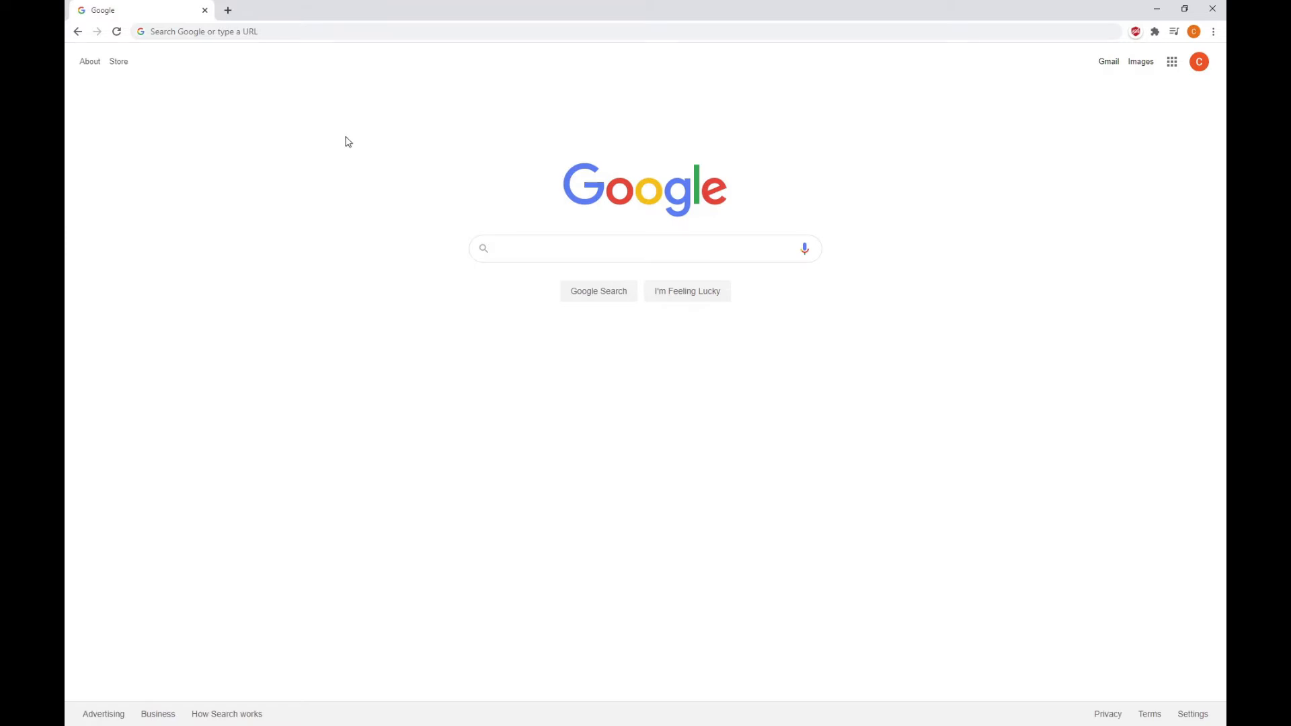
mouse_move(300, 89)
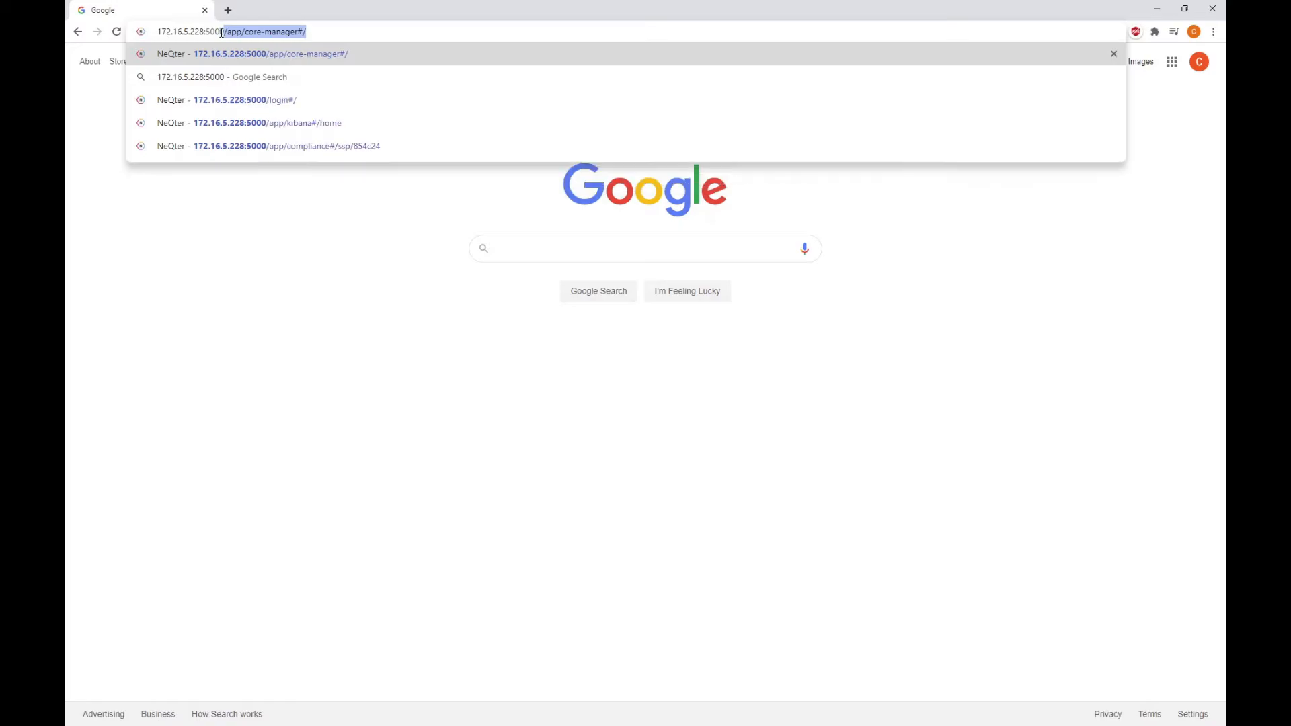
- Load the NeQter login page at 172.16.5.228:5000
key(Enter)
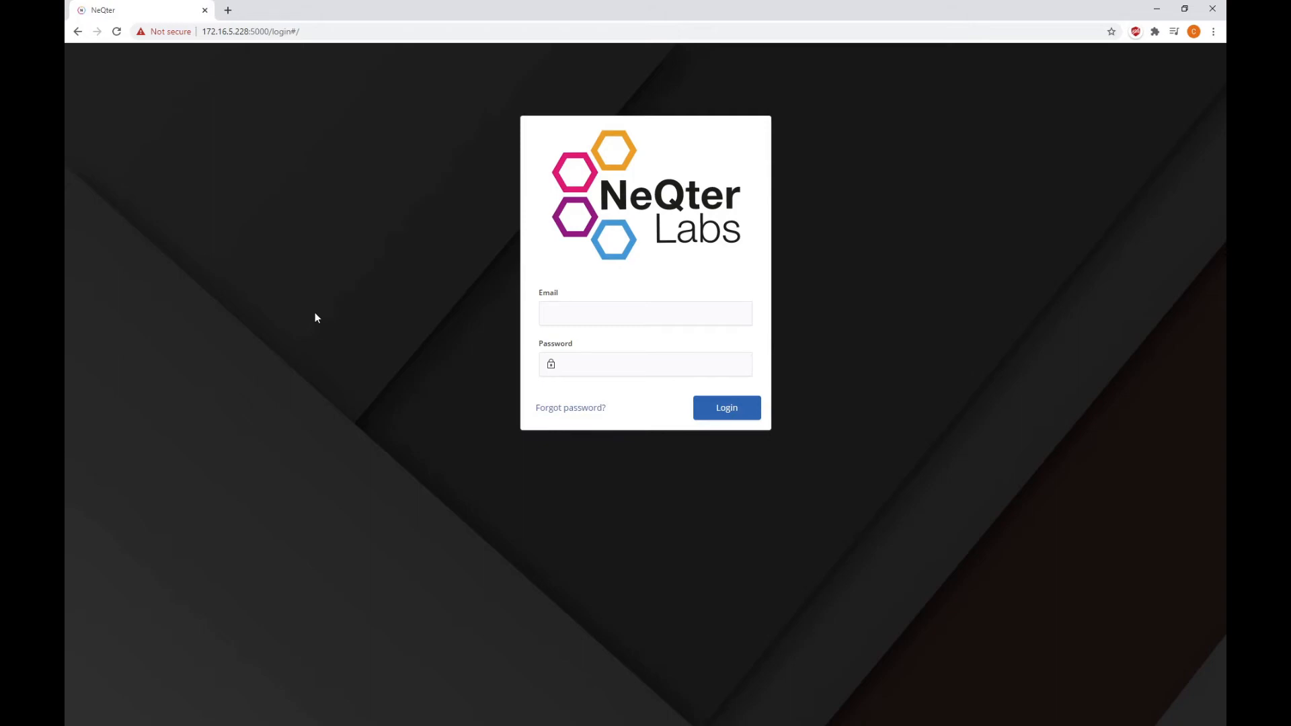
- Sign in with the admin@bne email and password to reach the dashboard
click(644, 314)
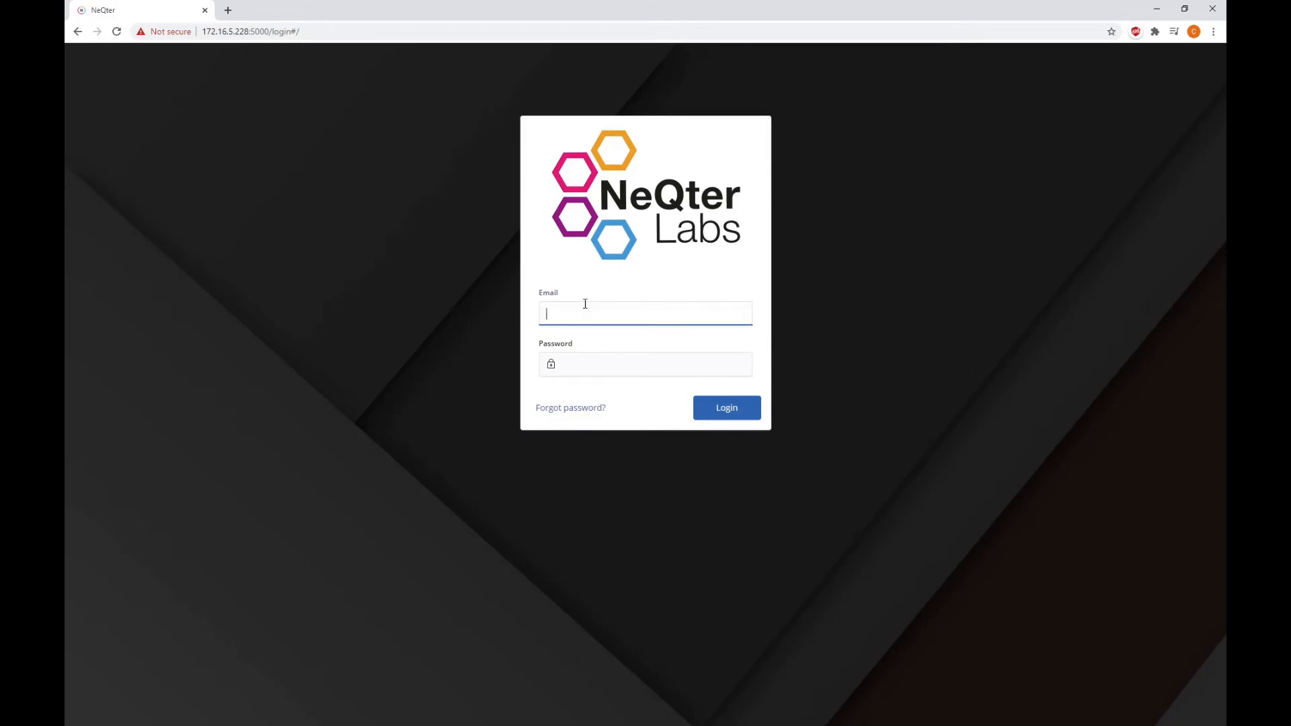
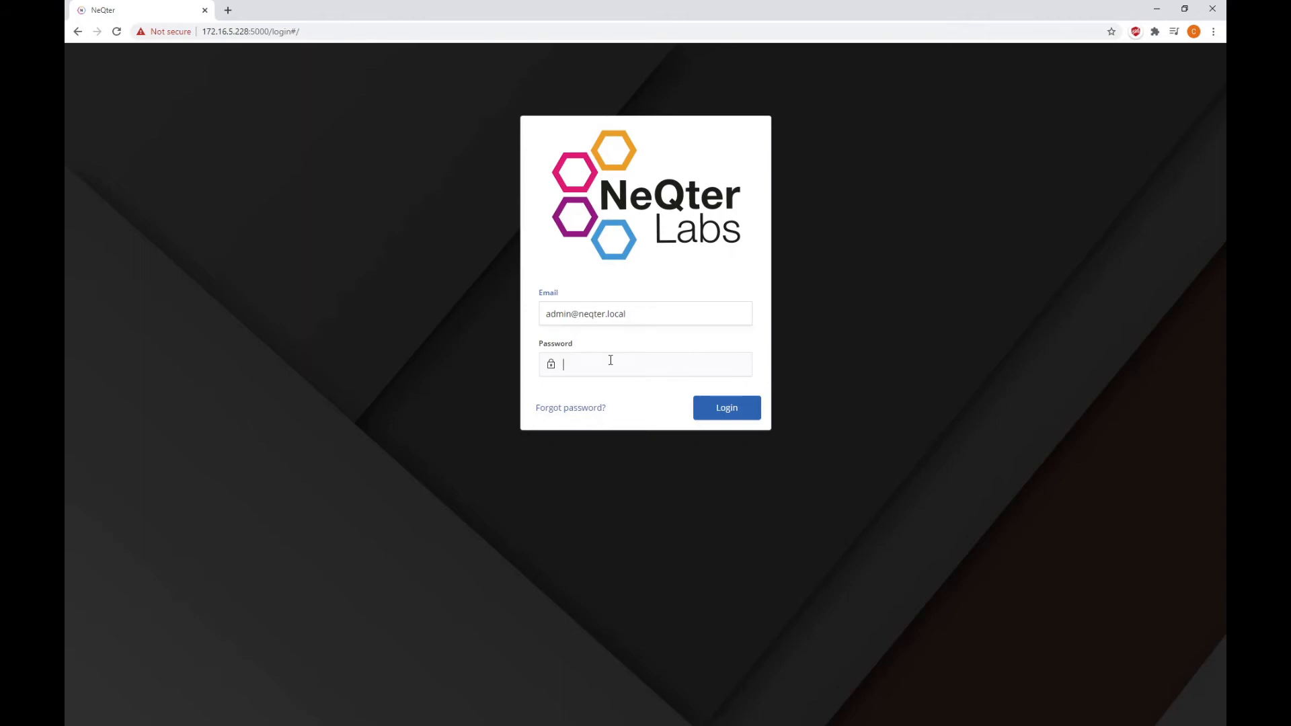
click(644, 363)
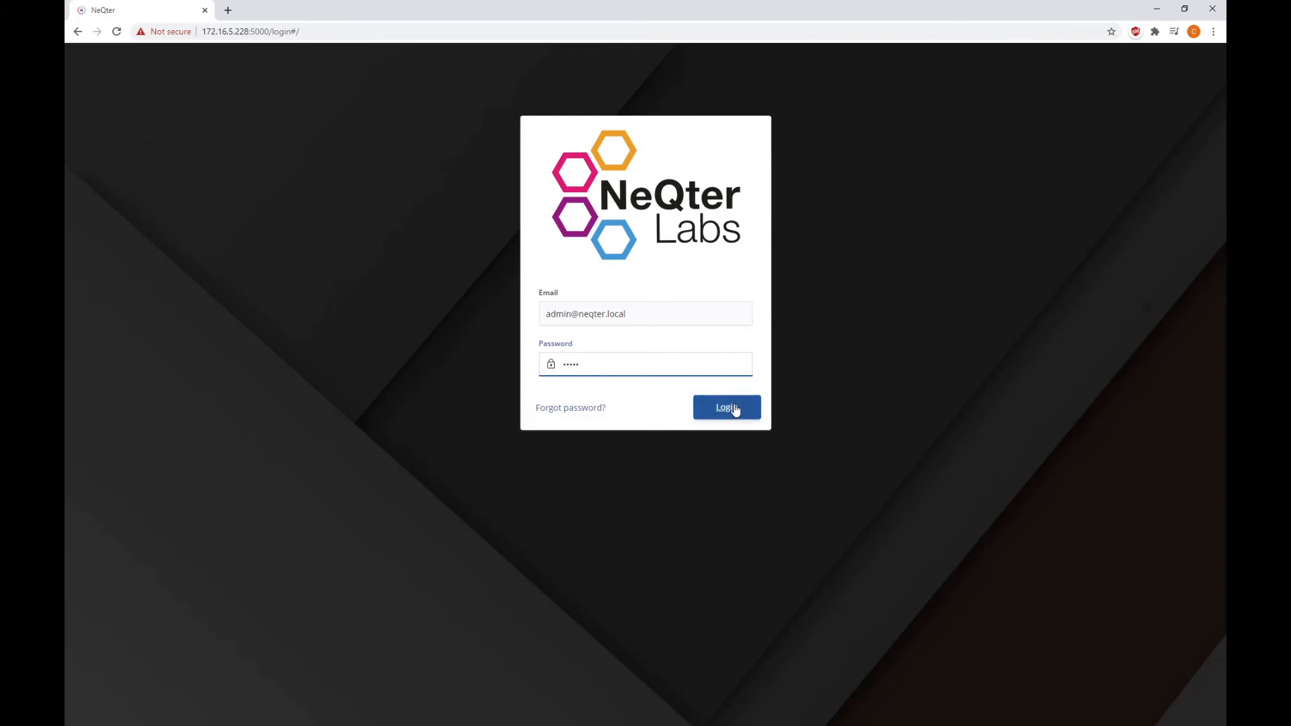
click(727, 406)
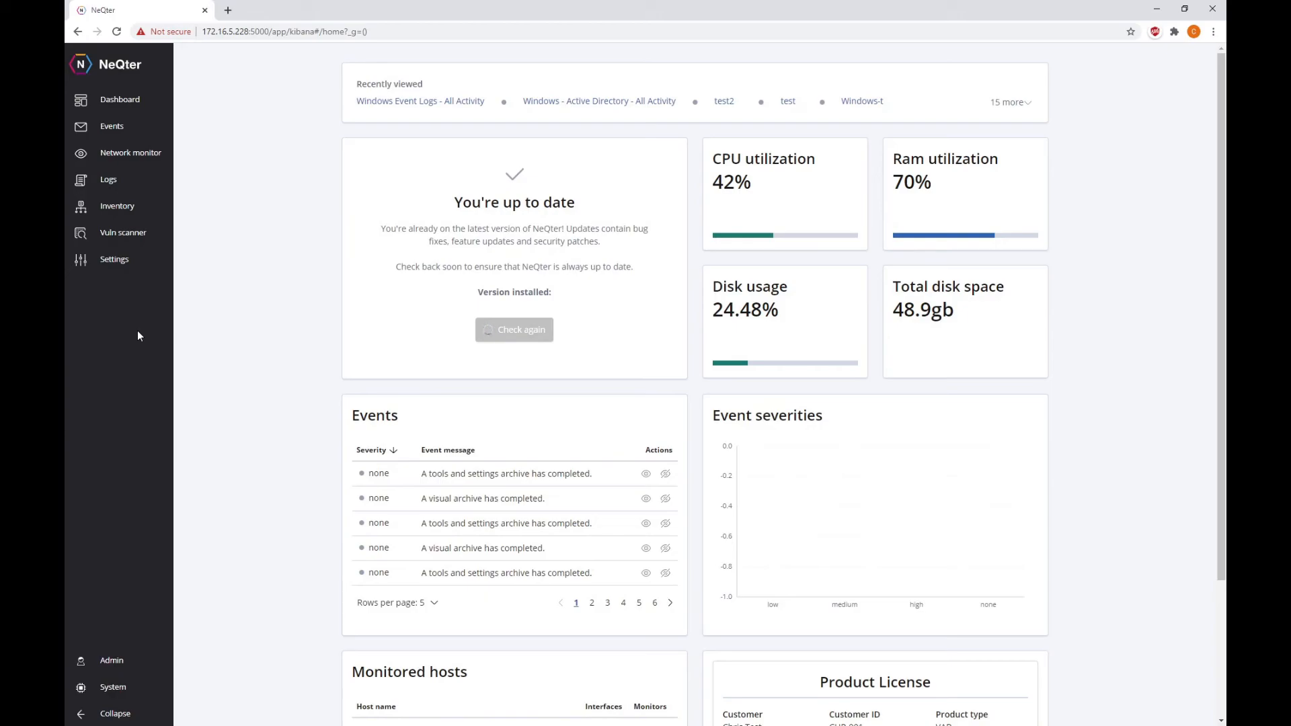
- Retry the update check on the dashboard card, then go to the Settings overview
click(514, 330)
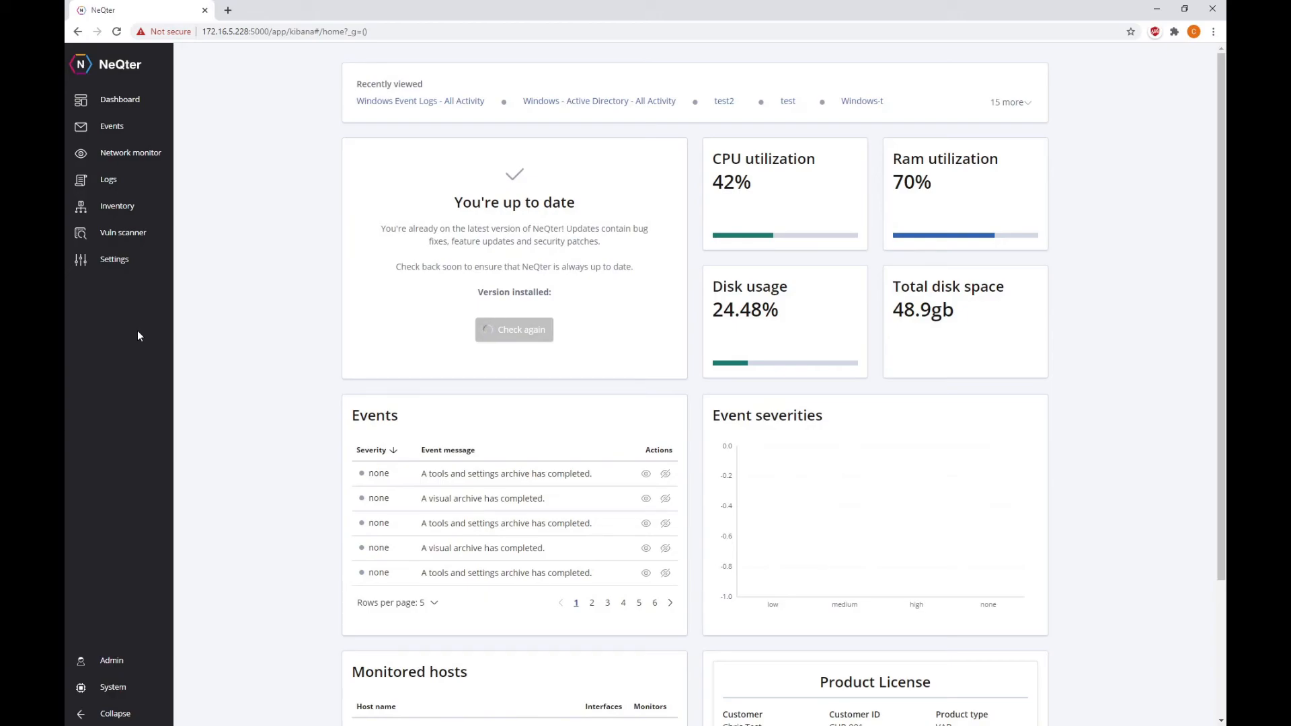
click(514, 330)
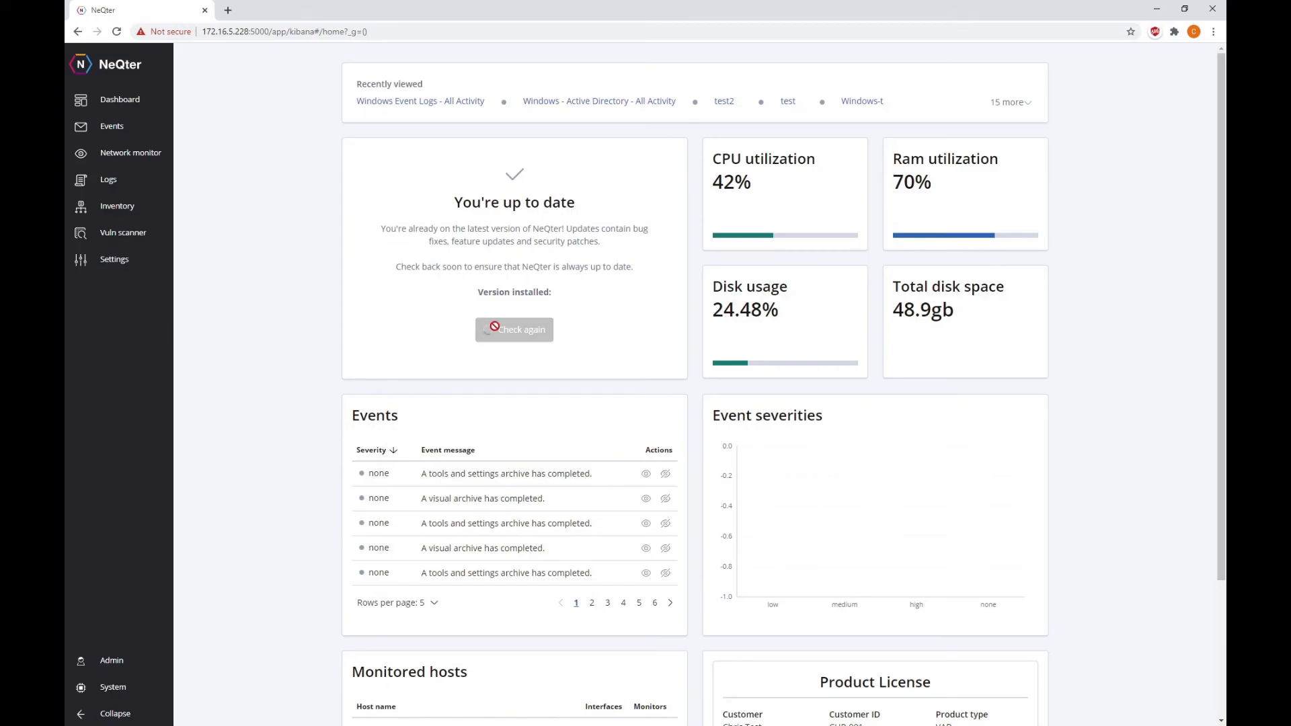
click(514, 329)
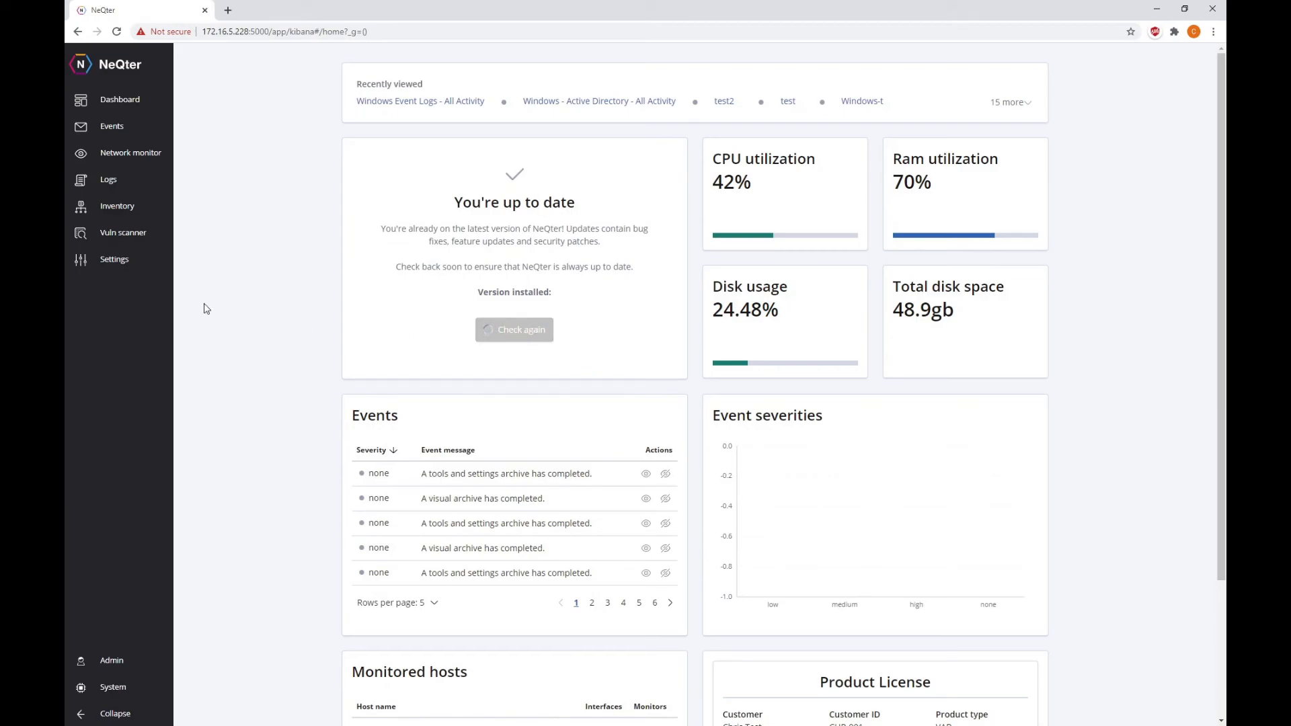
click(113, 258)
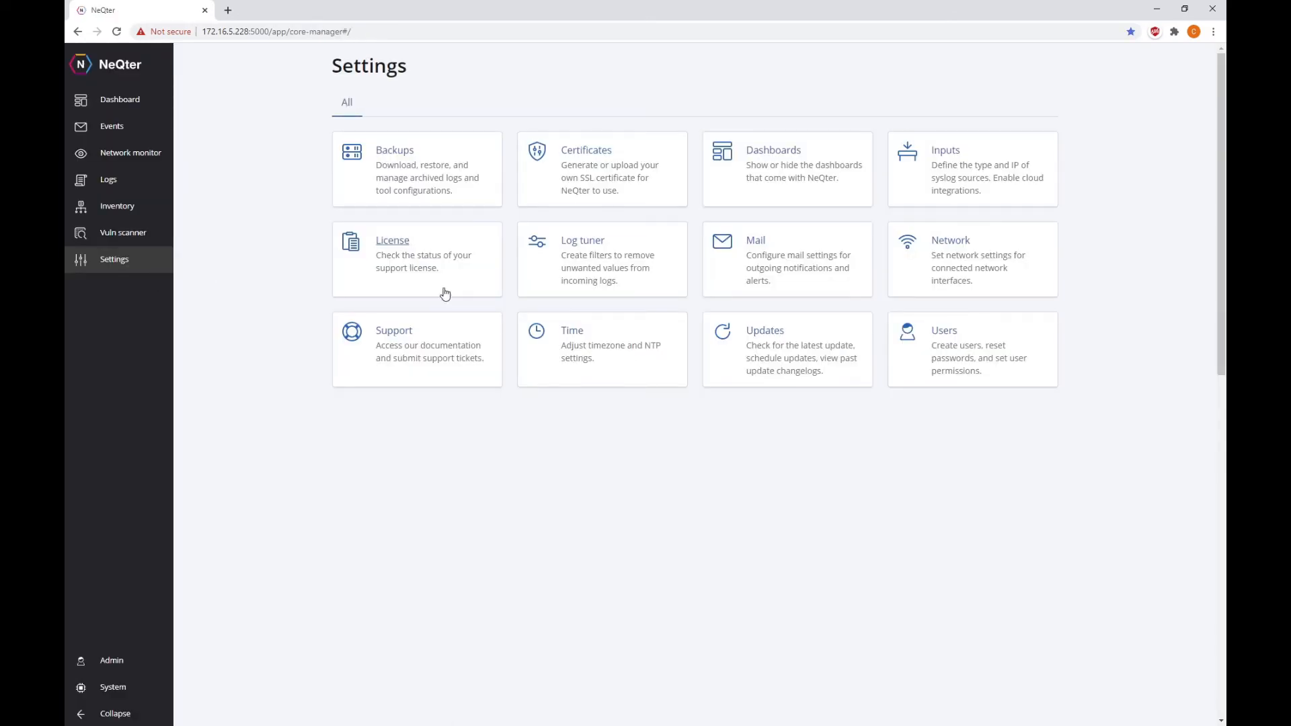
- From the Updates tile, start 'Update now' to download version 2.0.3
click(764, 331)
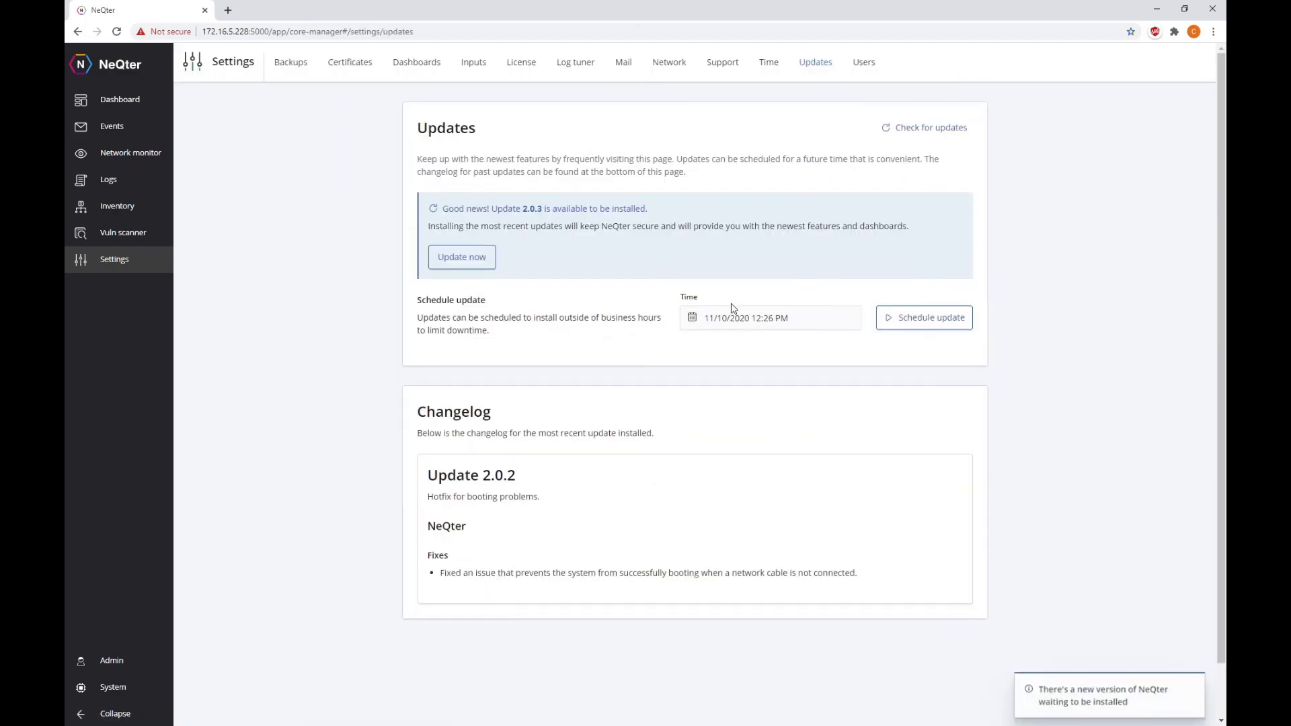
click(462, 256)
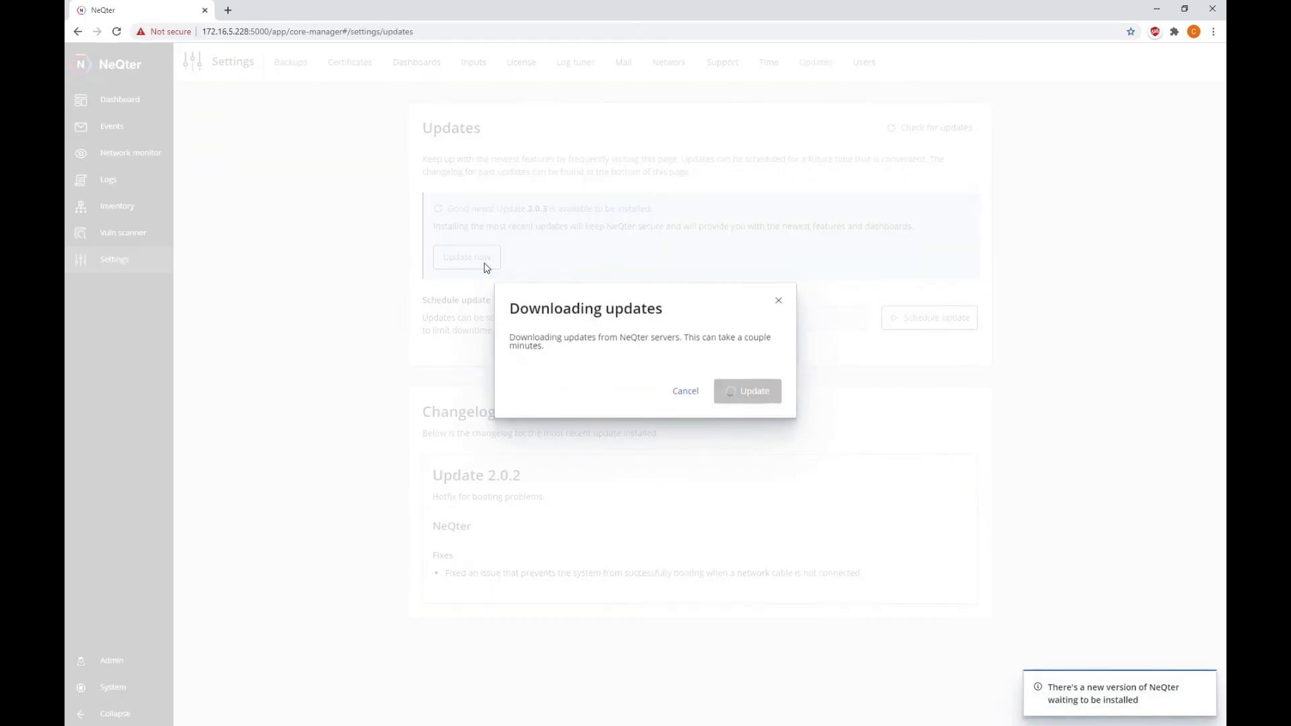